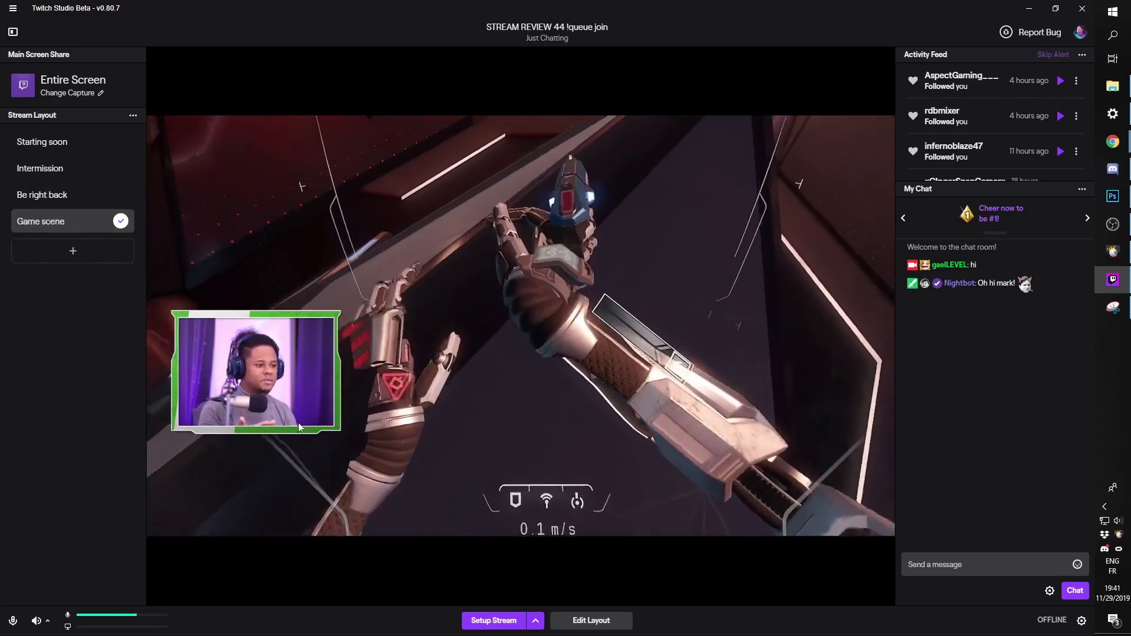
Edit the Game scene layout and bring up the add-layer type menu.
click(590, 621)
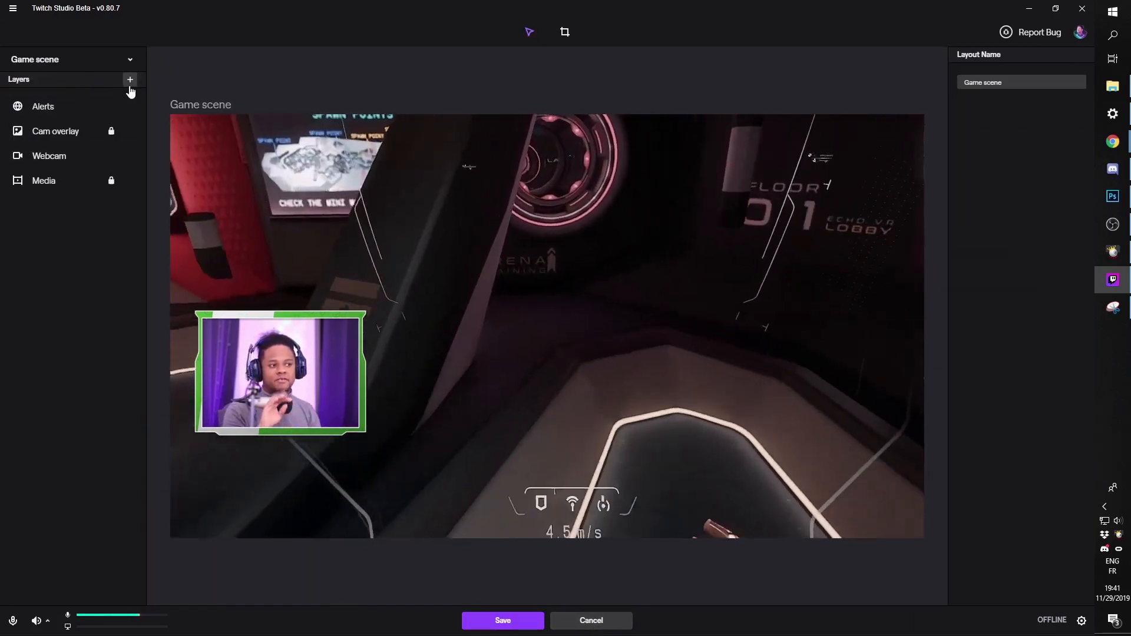
click(130, 79)
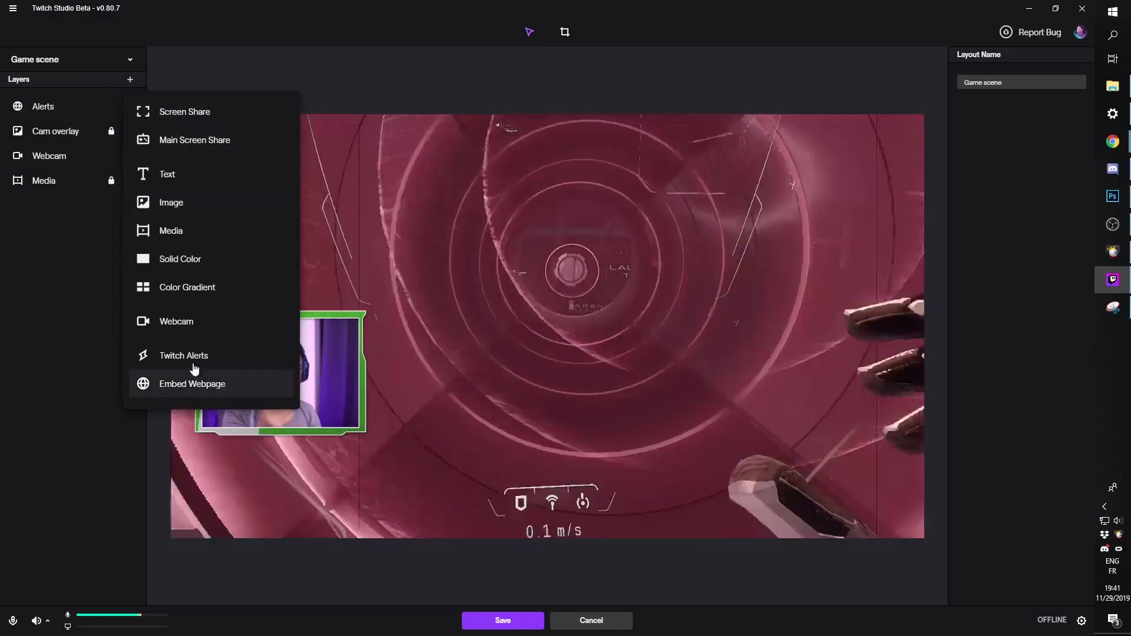
Add a Twitch Alerts layer, then remove the alert layers leaving Cam overlay, Webcam and Media.
click(184, 355)
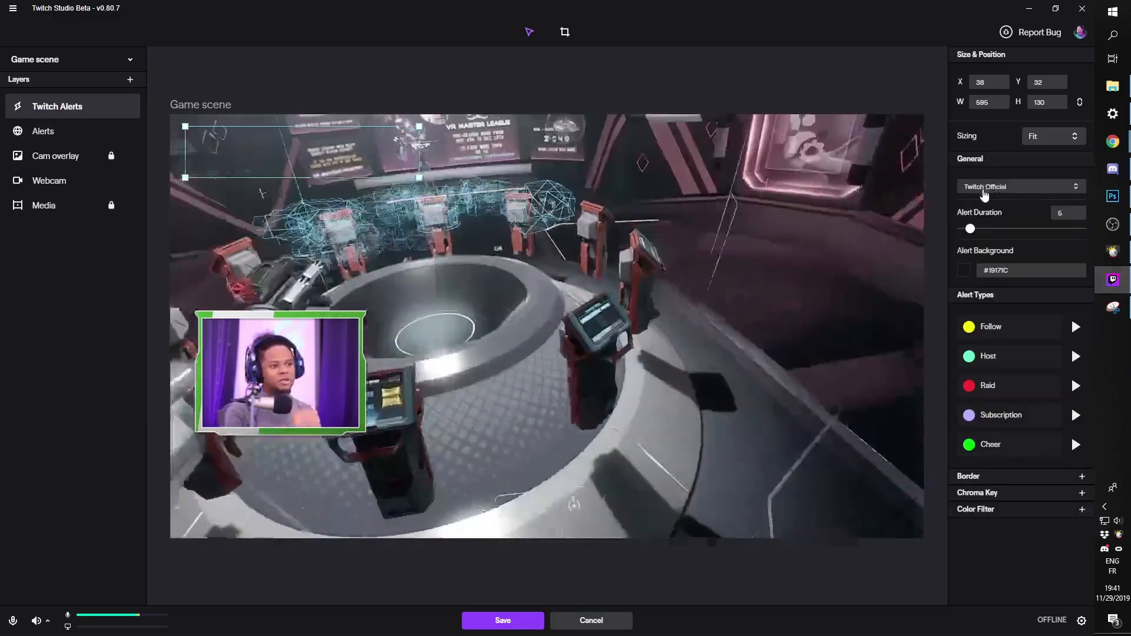
click(1074, 326)
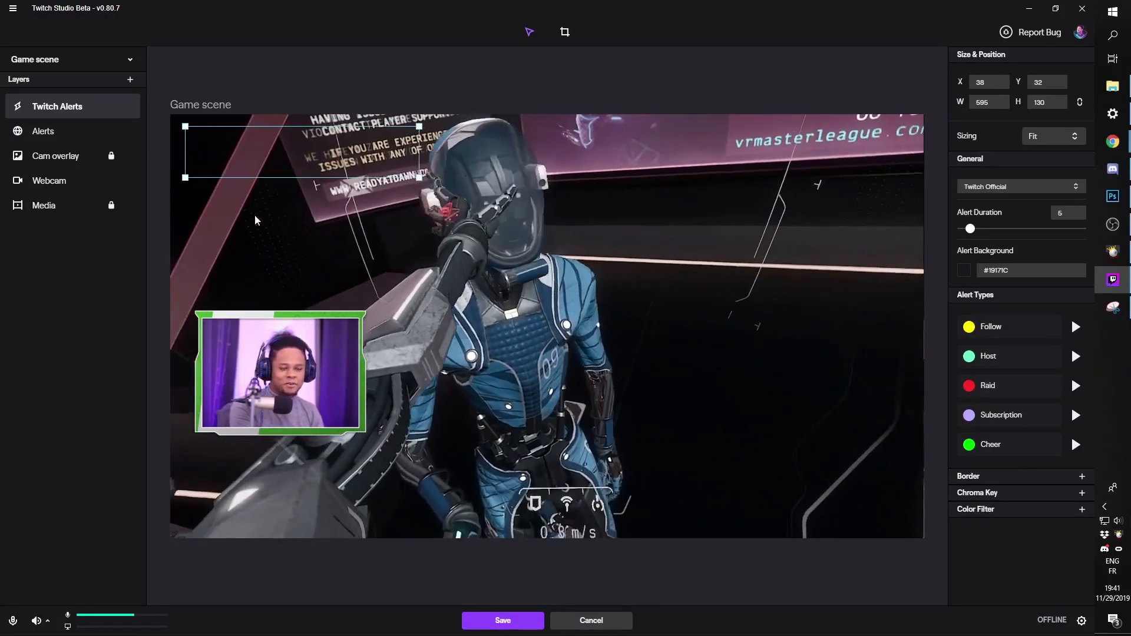
mouse_move(110, 180)
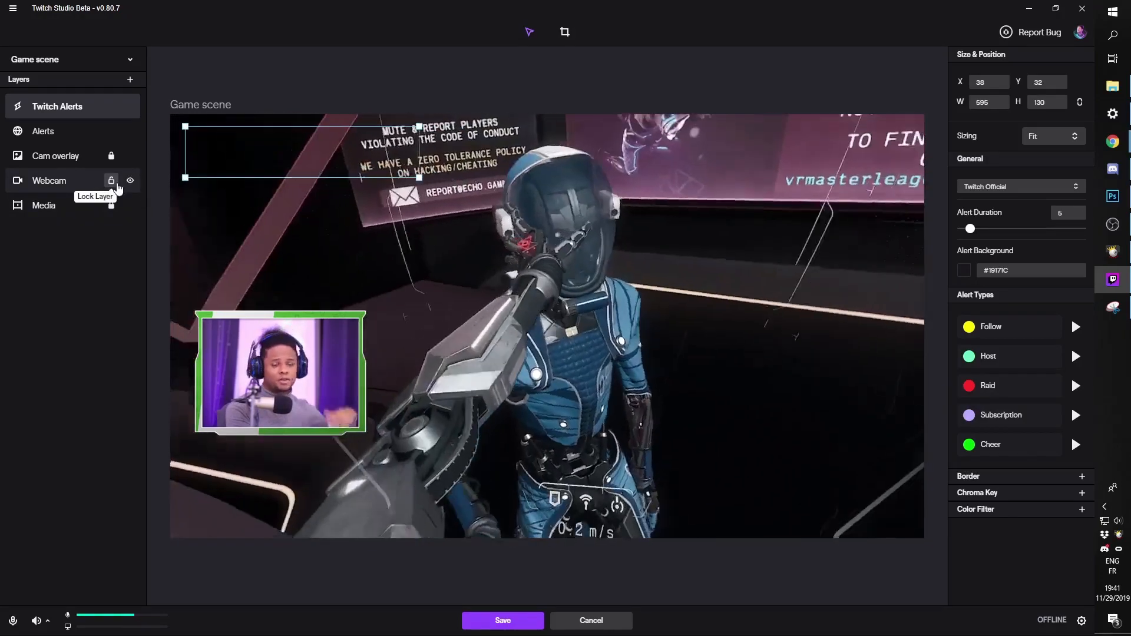
right_click(58, 106)
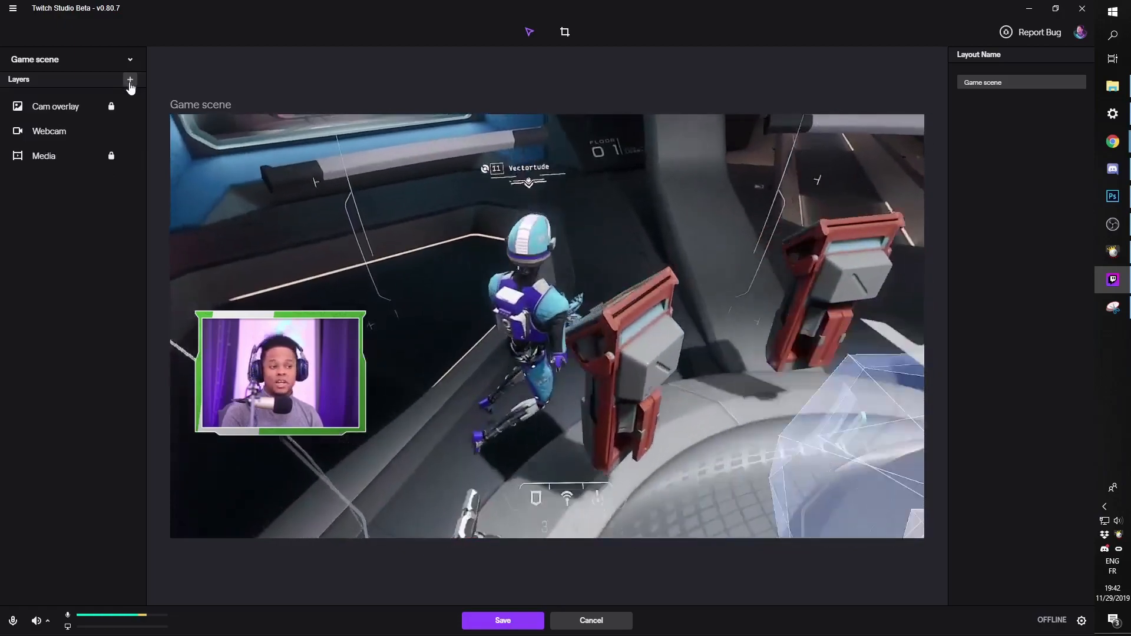
Add an Embed Webpage layer named Alerts with width 1280.
click(130, 79)
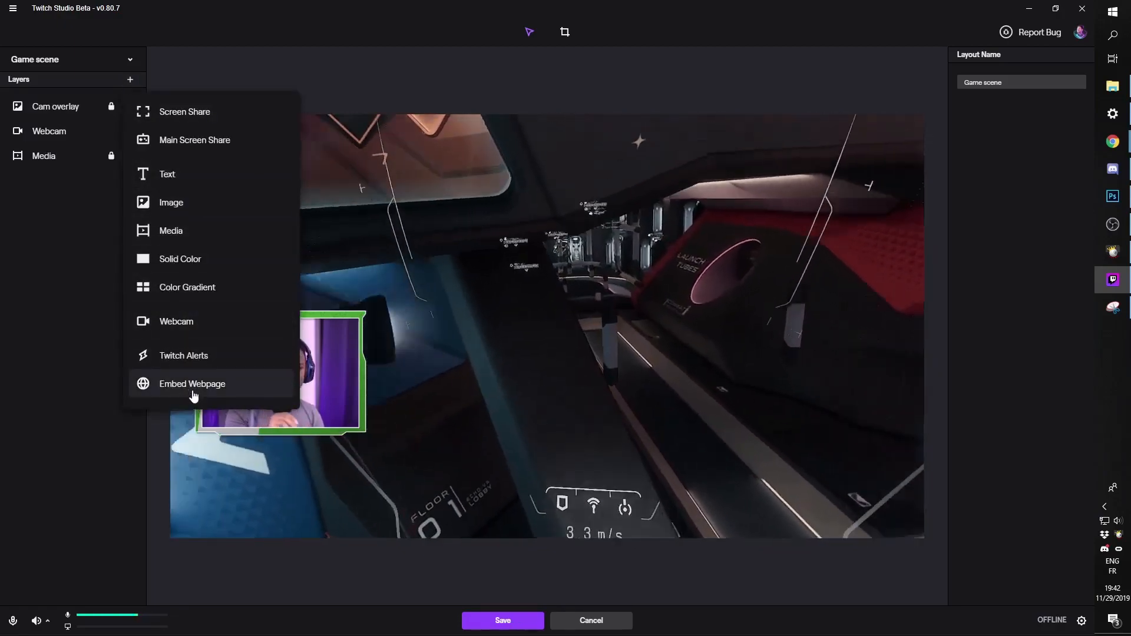
click(192, 383)
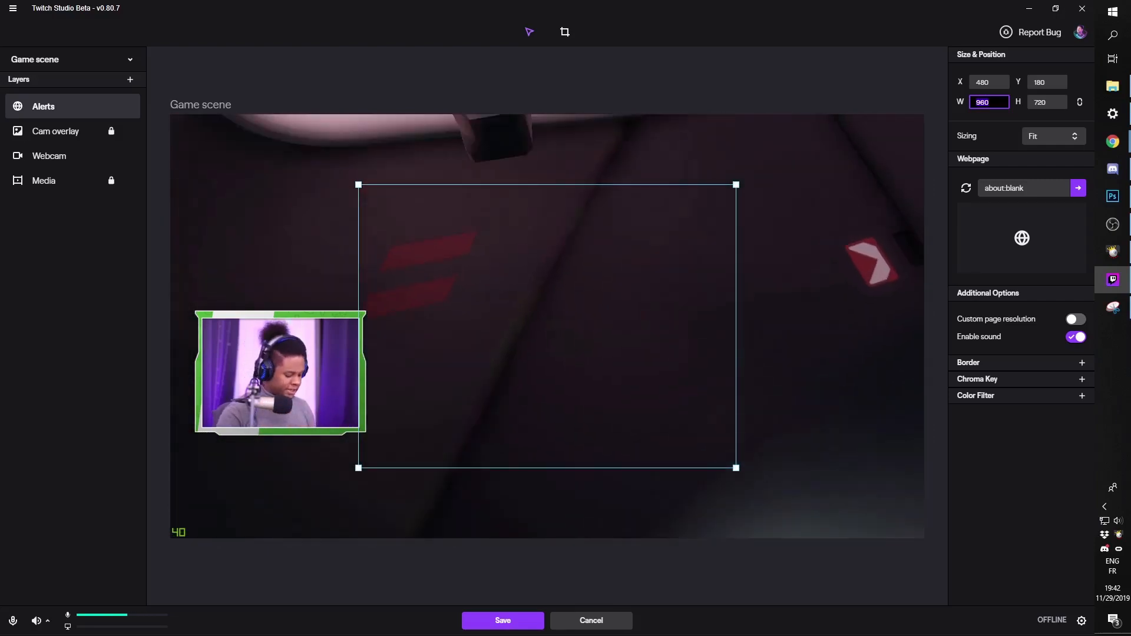
text(1280)
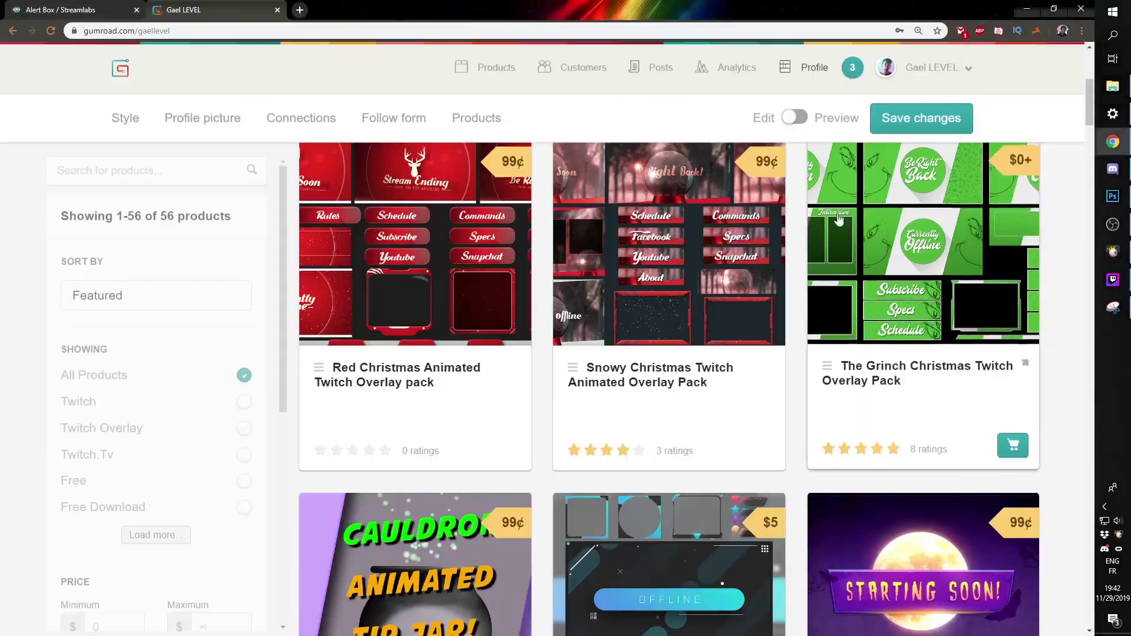
Review the Gumroad overlay pack listings, then switch to the Streamlabs Alert Box tab.
scroll(up, 3)
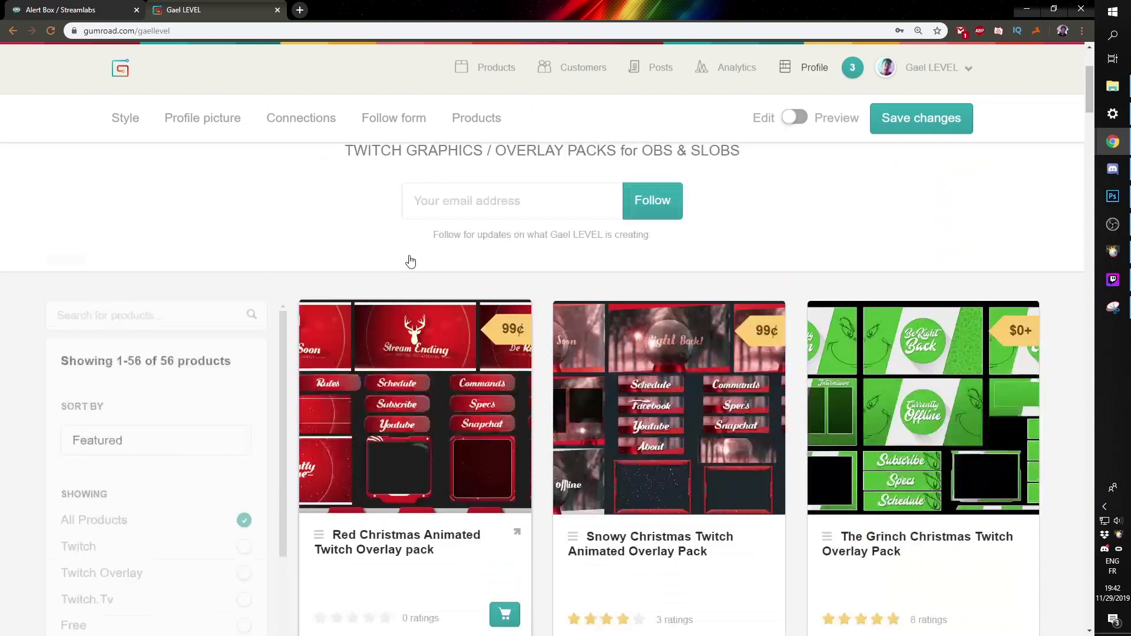
scroll(down, 3)
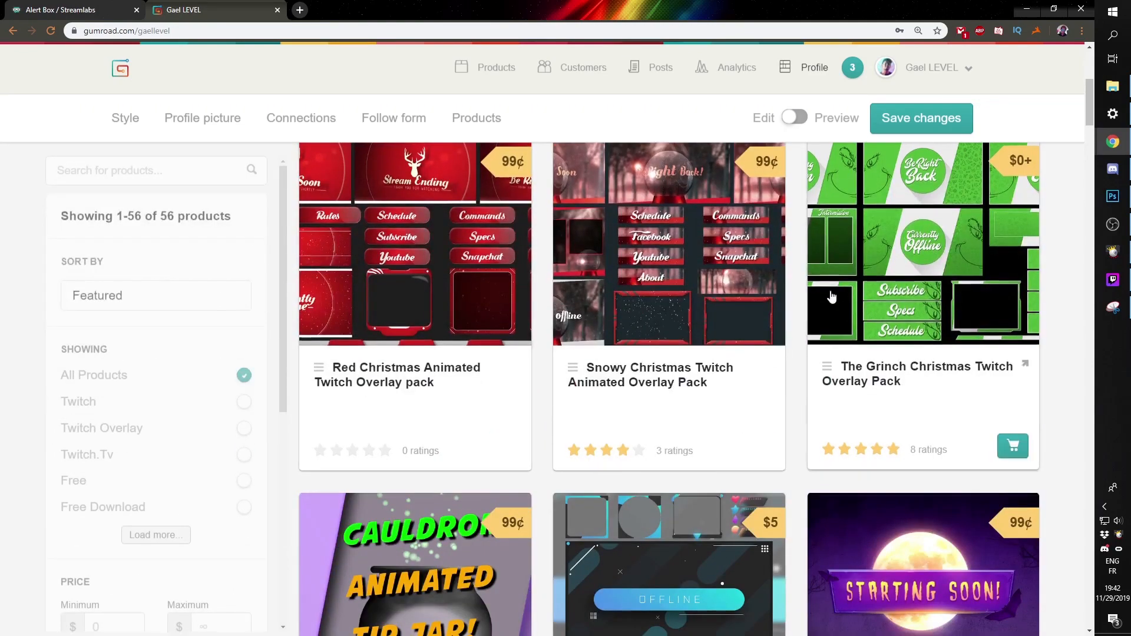
scroll(up, 3)
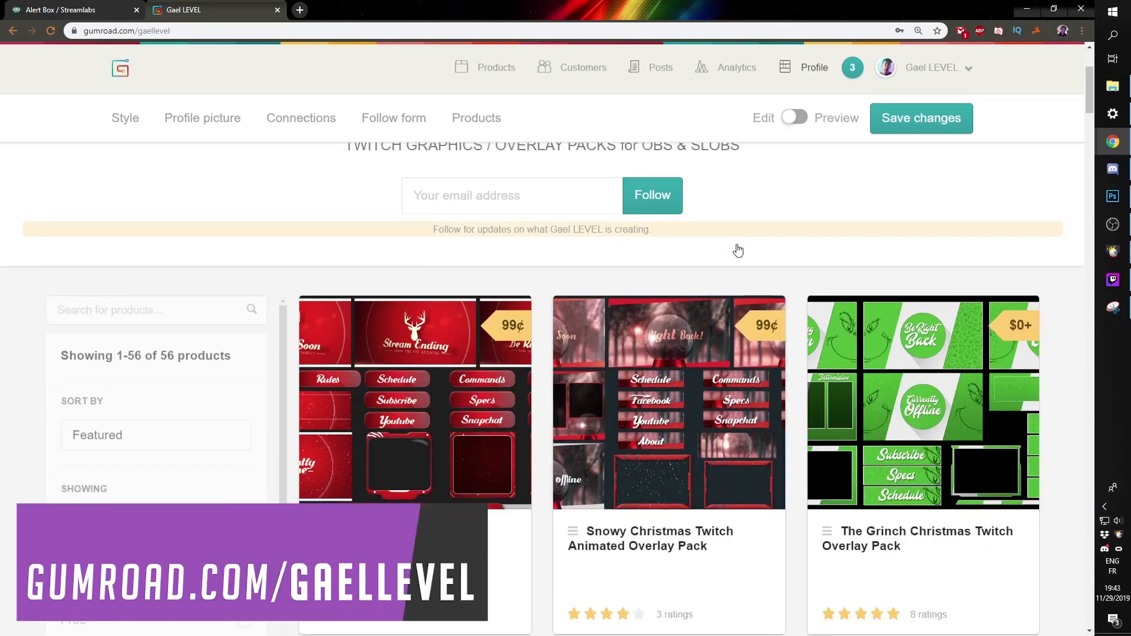
scroll(down, 3)
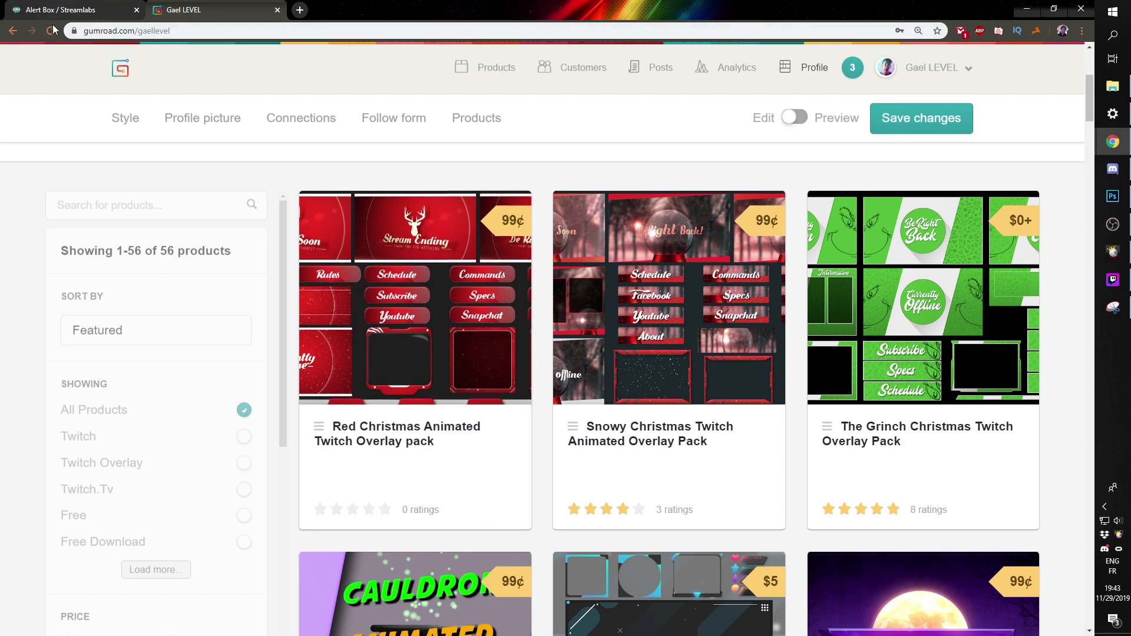
click(68, 11)
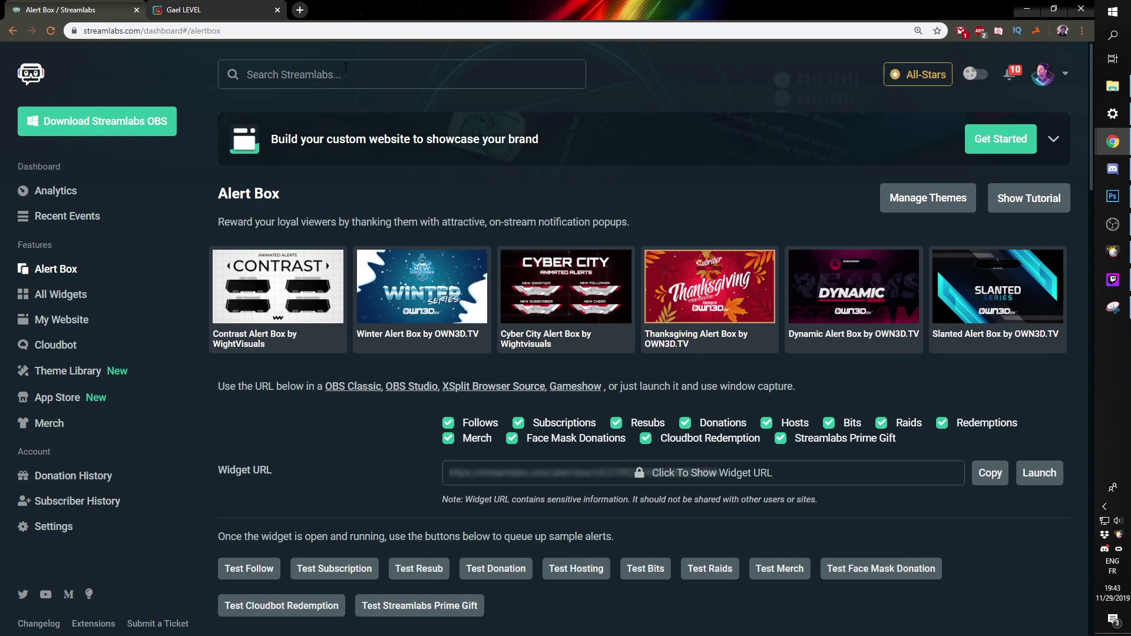
Find the Alert Box widget, review its Follows settings and copy the widget URL.
text(aler)
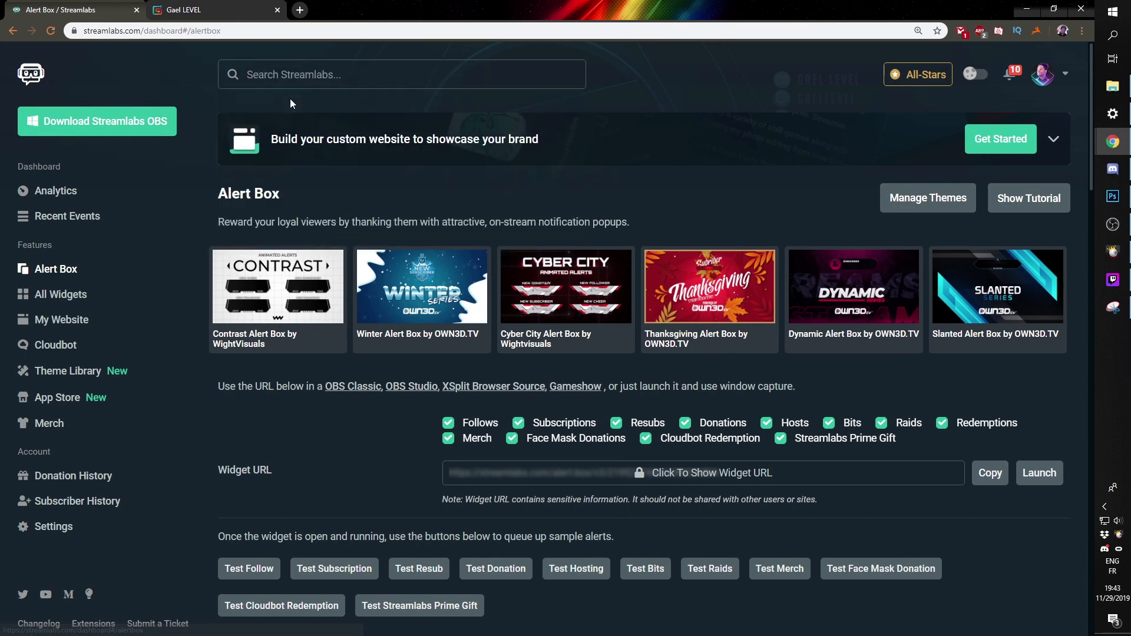
scroll(down, 3)
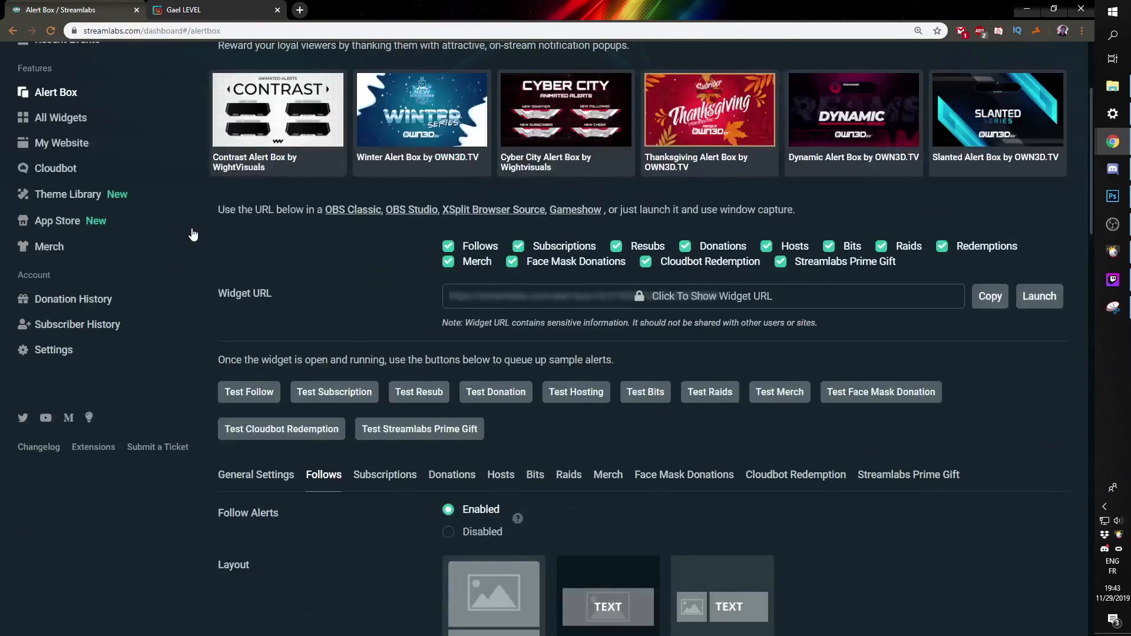
scroll(down, 3)
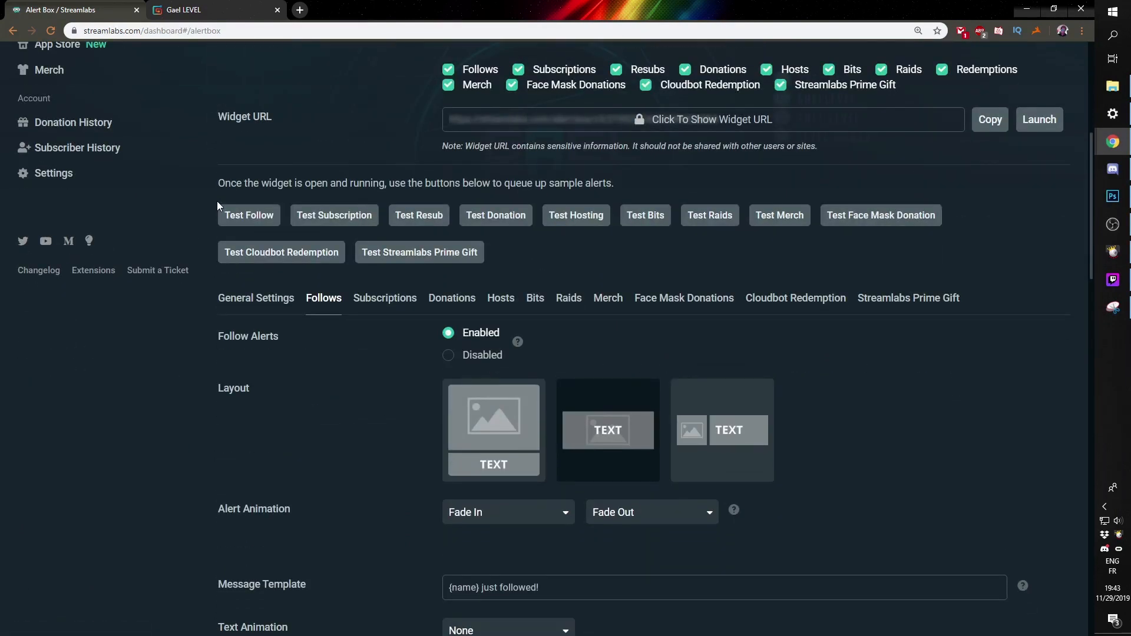
mouse_move(978, 152)
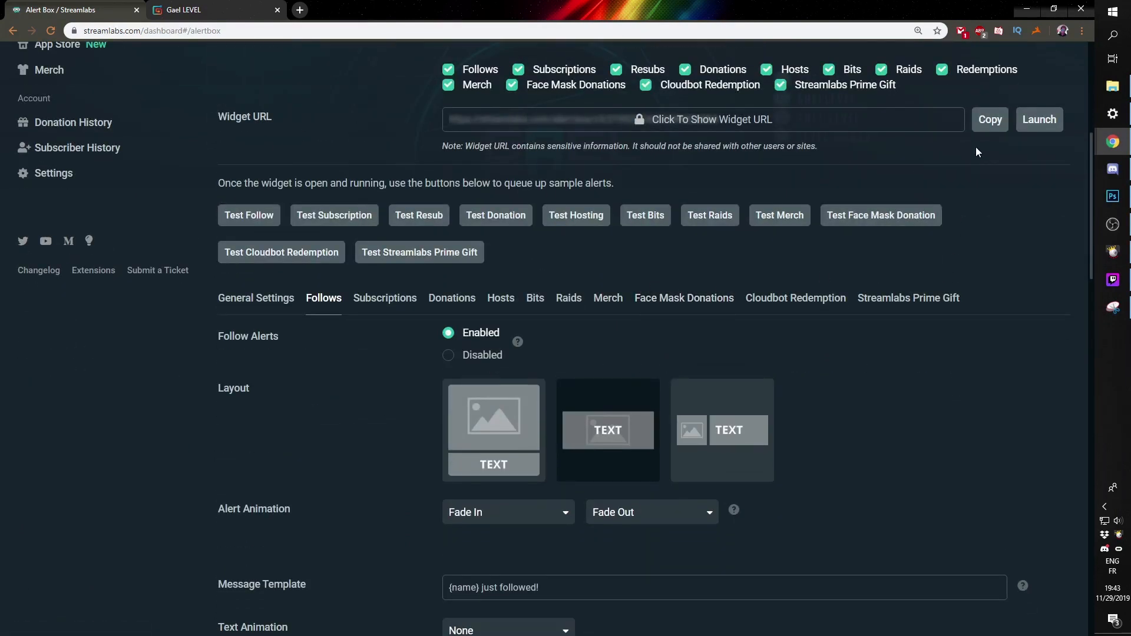
scroll(up, 3)
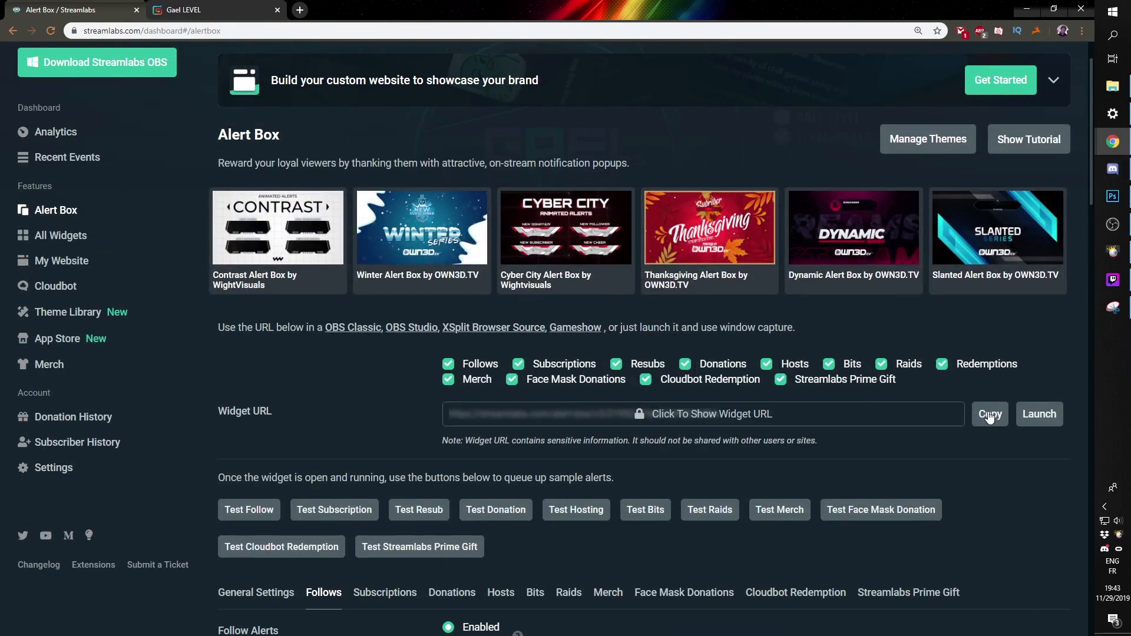
click(990, 414)
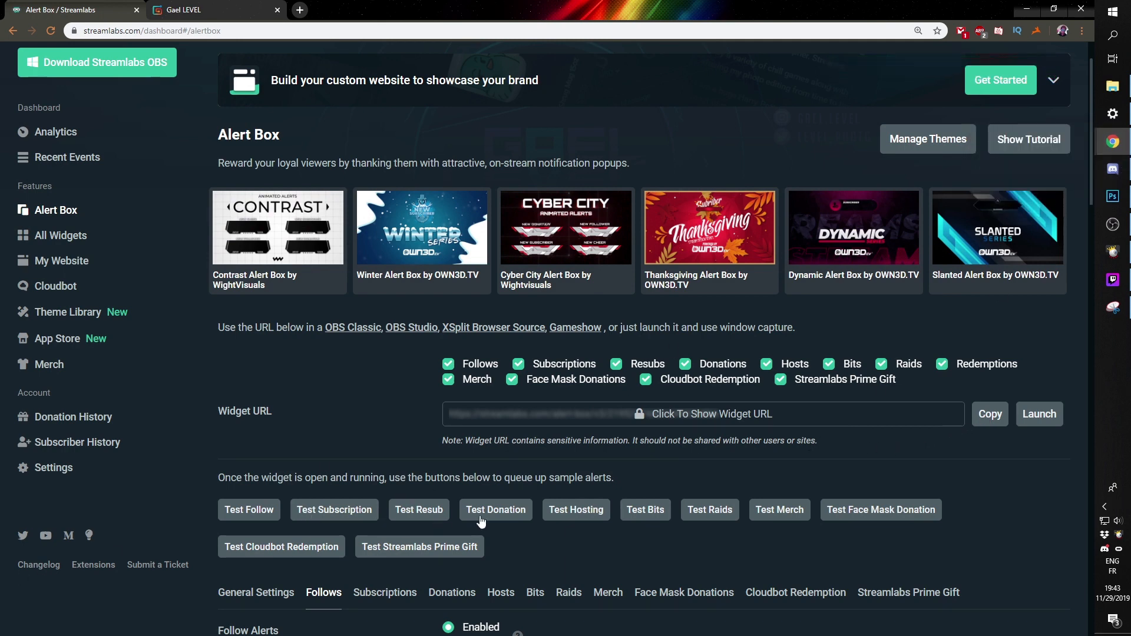
mouse_move(617, 518)
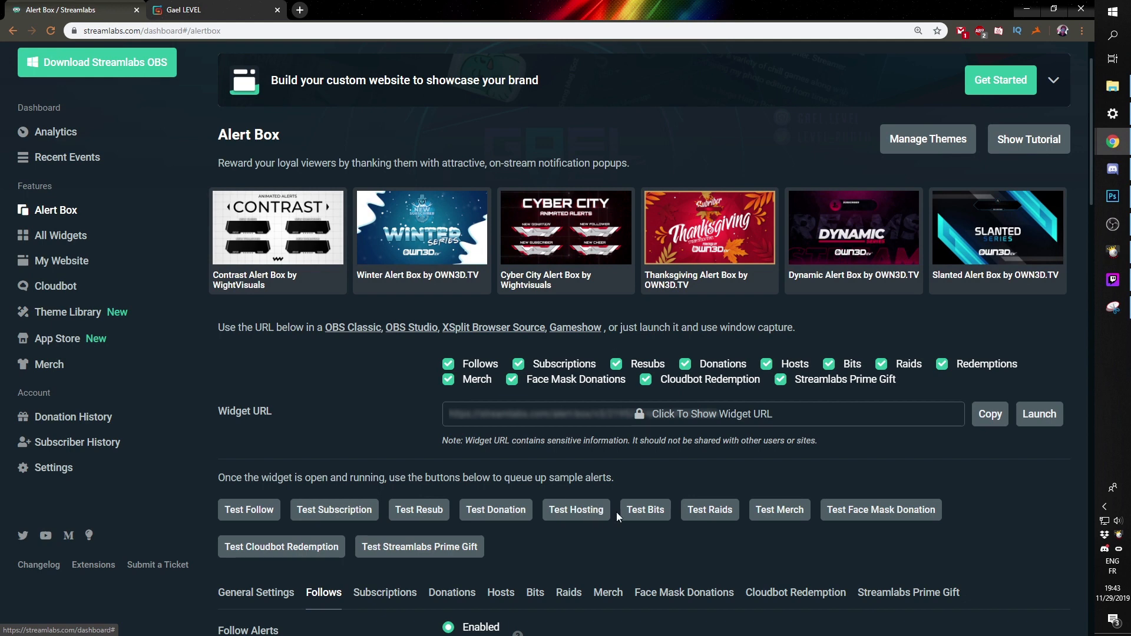
mouse_move(838, 523)
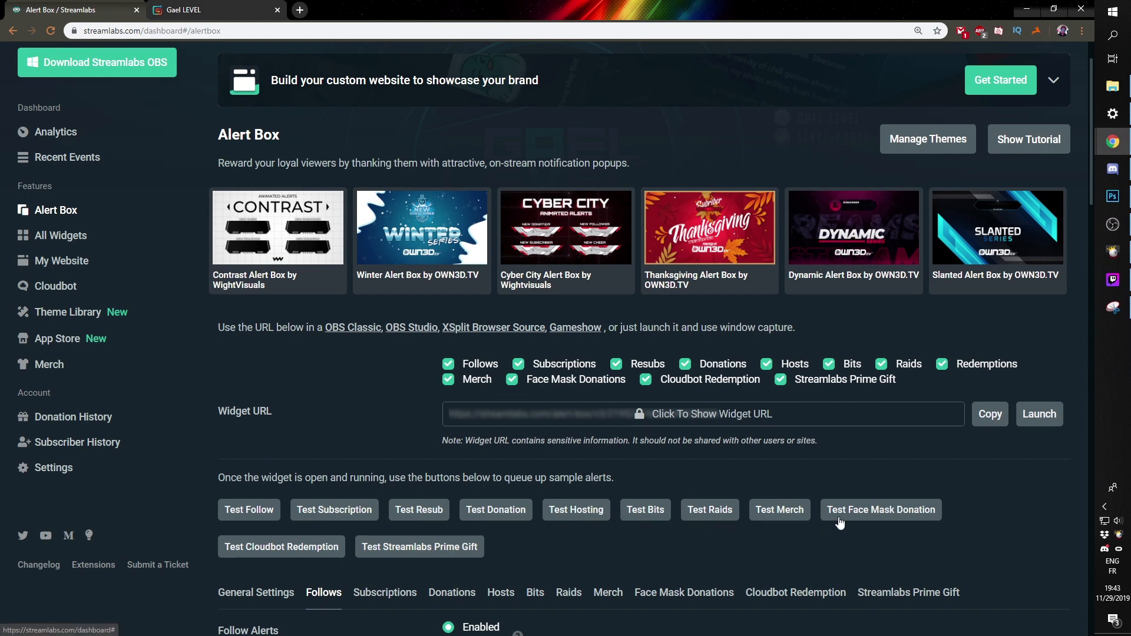
mouse_move(645, 536)
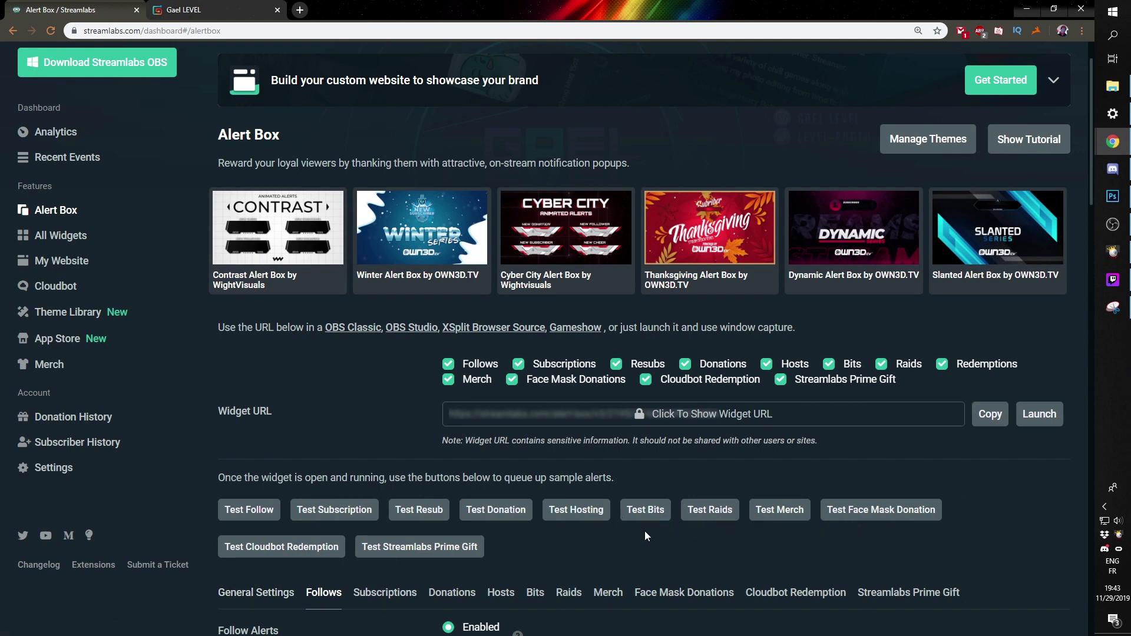
mouse_move(1117, 224)
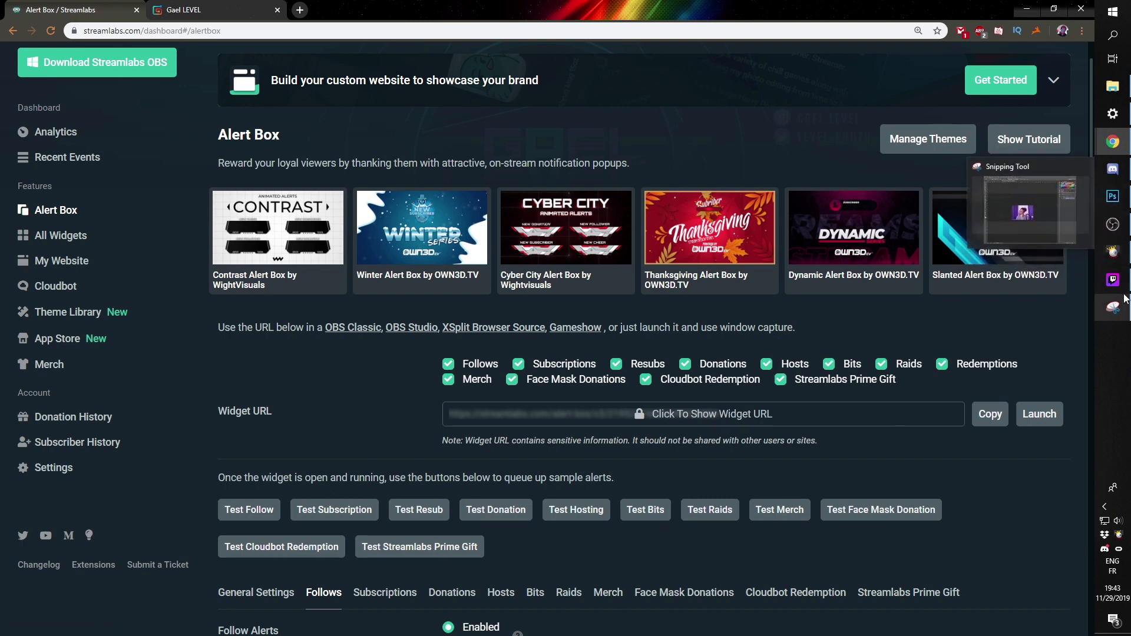
Load the Streamlabs widget URL in the Alerts layer, then return to the Alert Box page.
click(1112, 281)
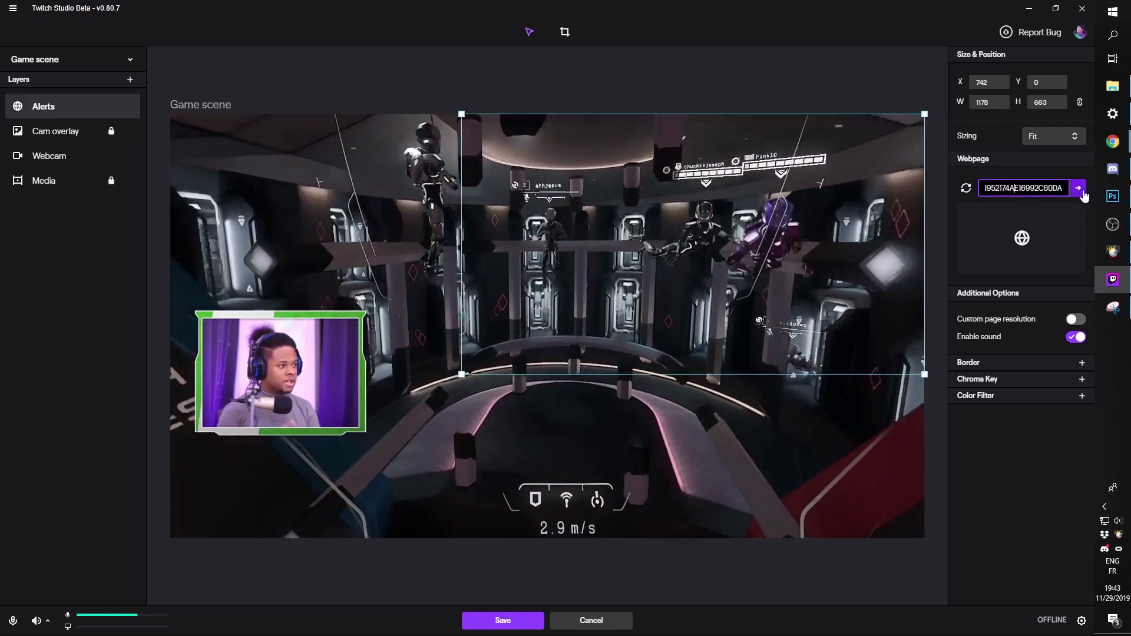
click(1078, 187)
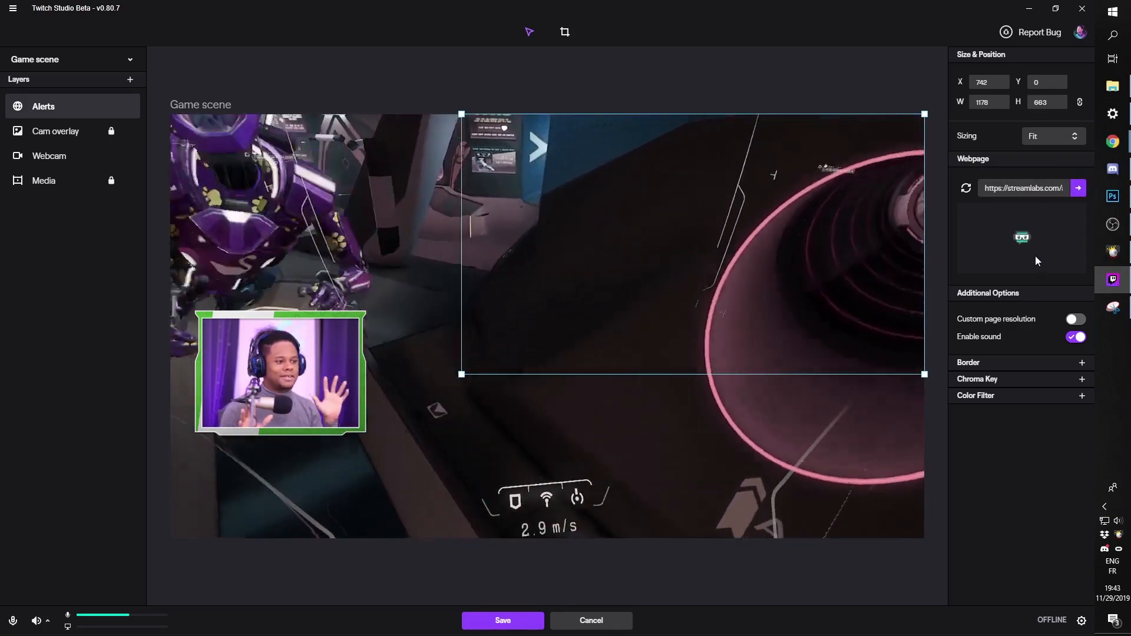
key(alt+tab)
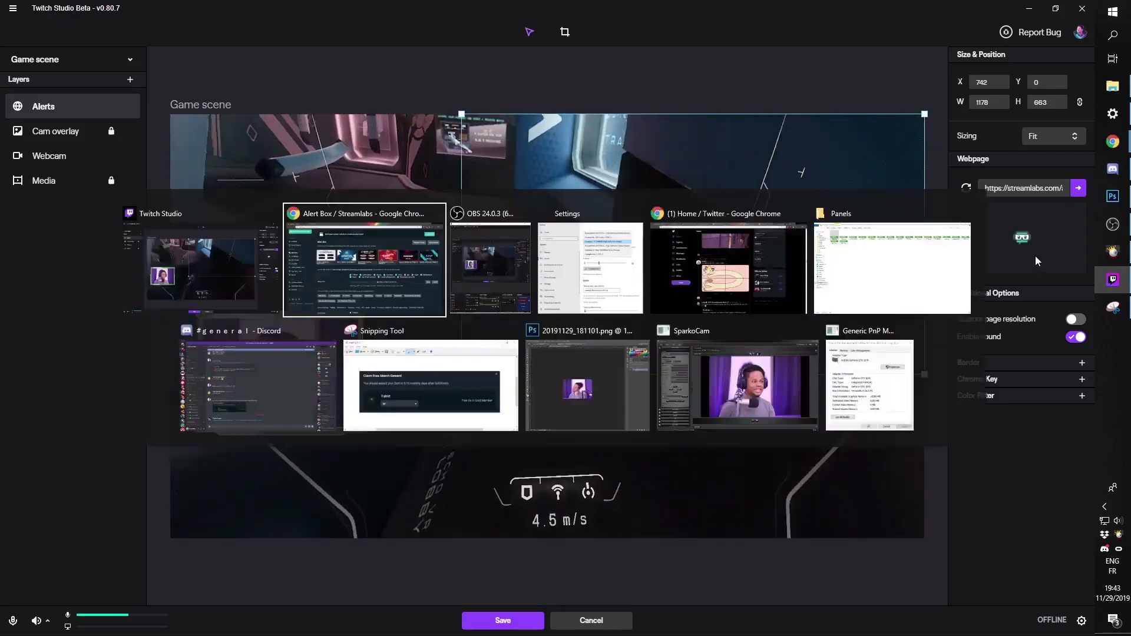
click(364, 259)
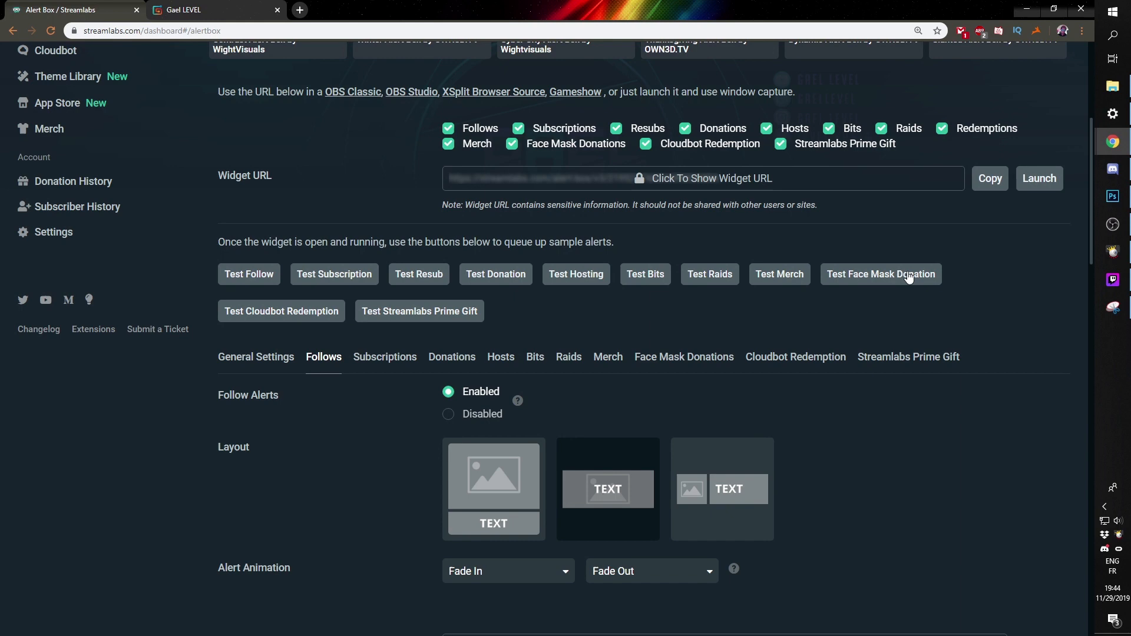
Expand the Follows alert variations and review which are enabled or disabled.
scroll(down, 3)
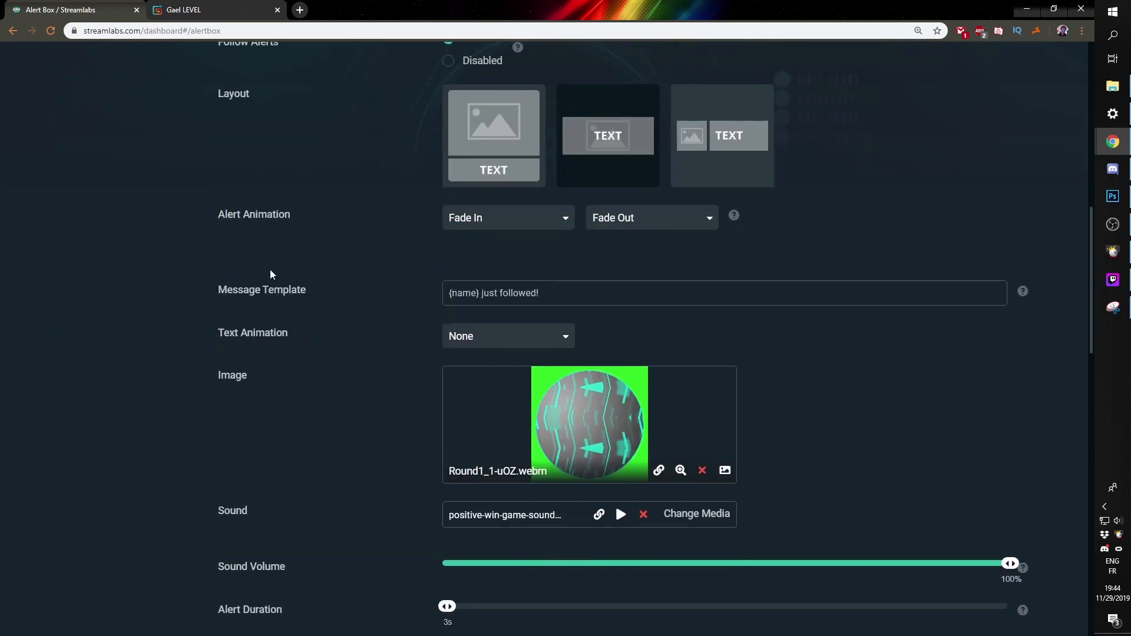
scroll(up, 3)
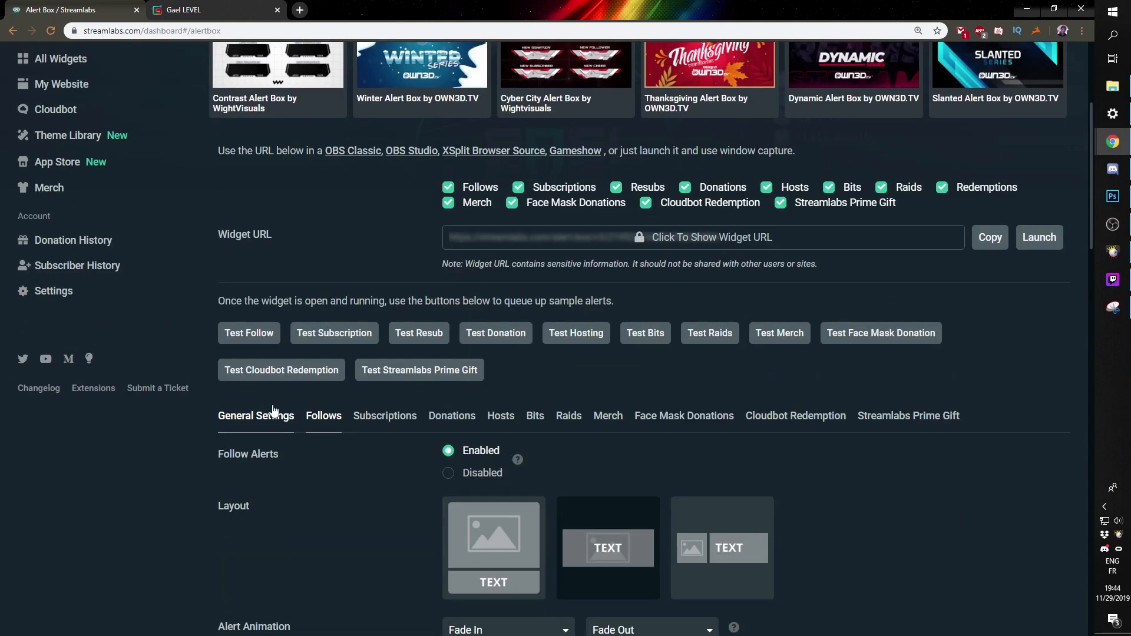
scroll(down, 3)
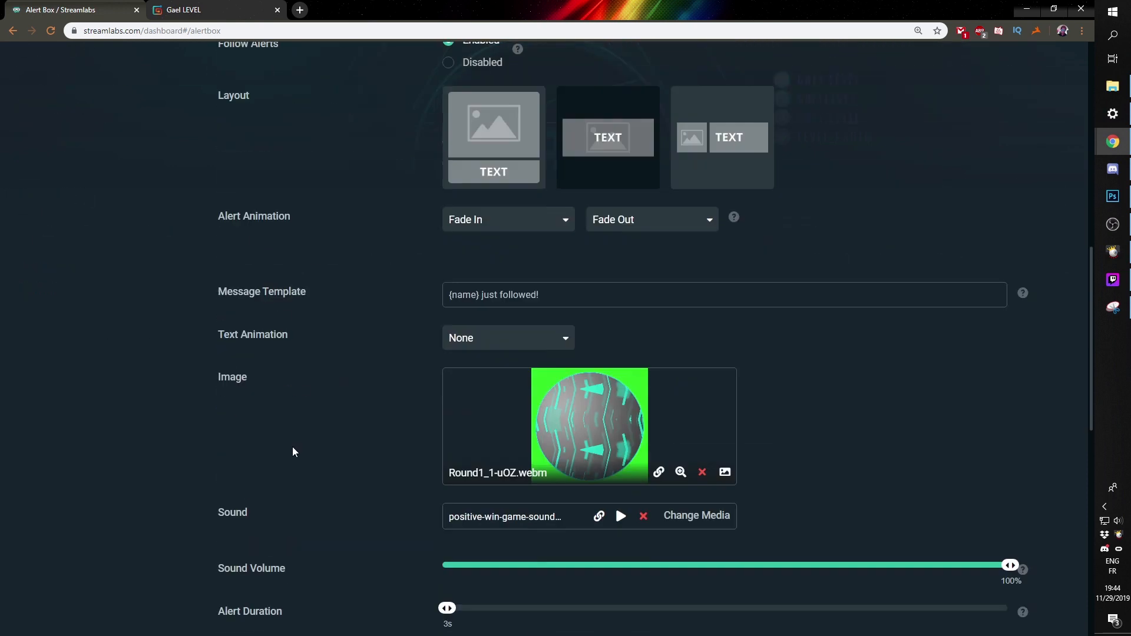
scroll(down, 3)
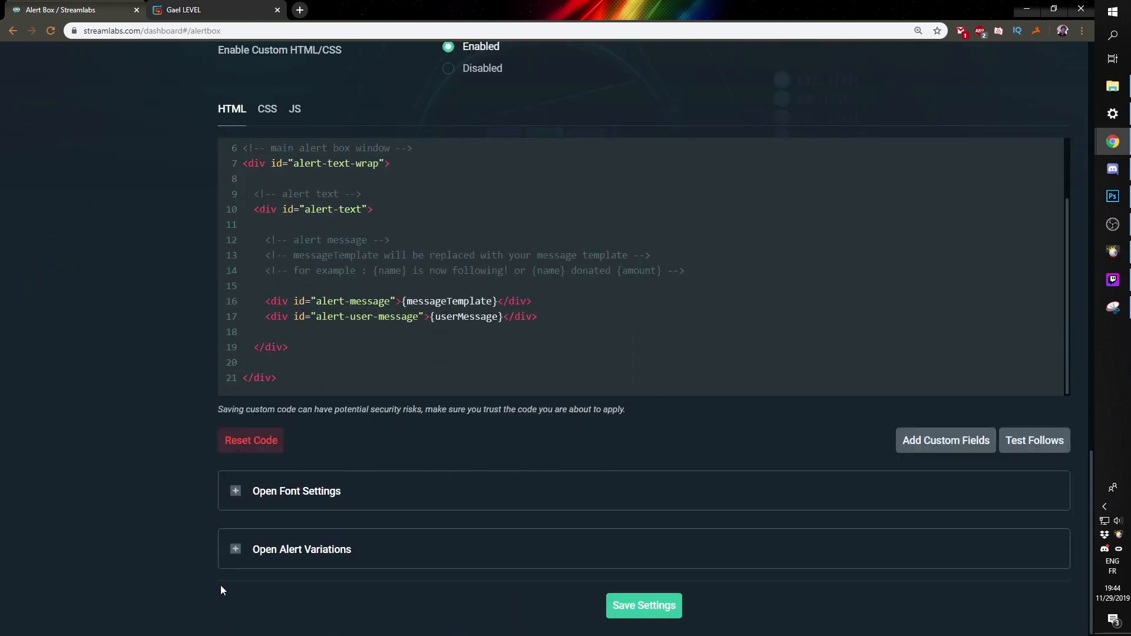
click(301, 549)
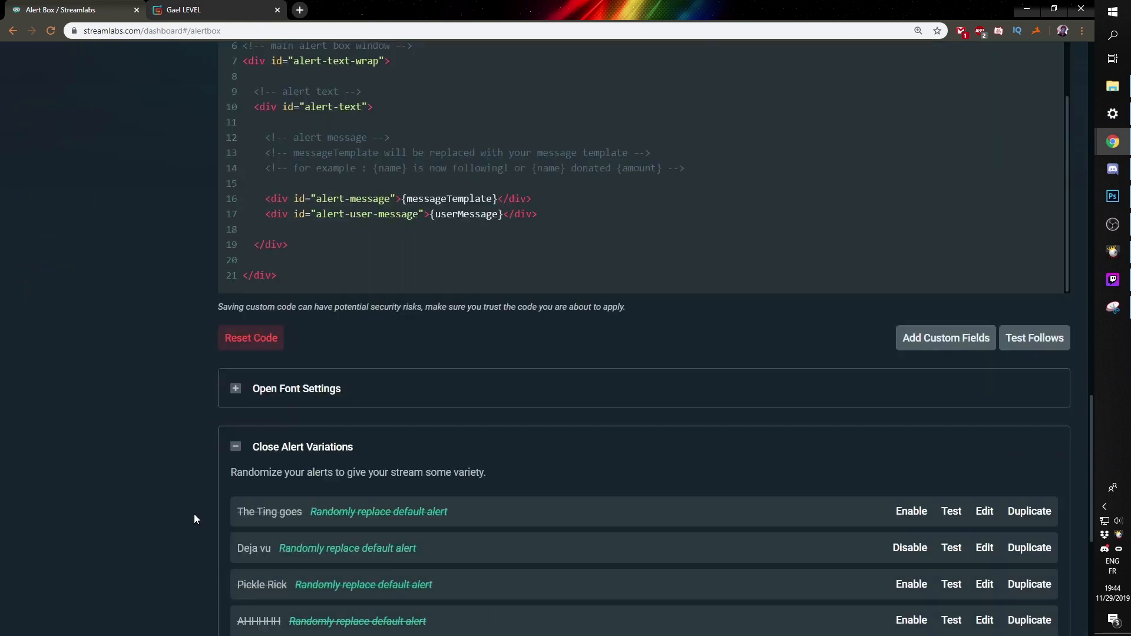
scroll(down, 3)
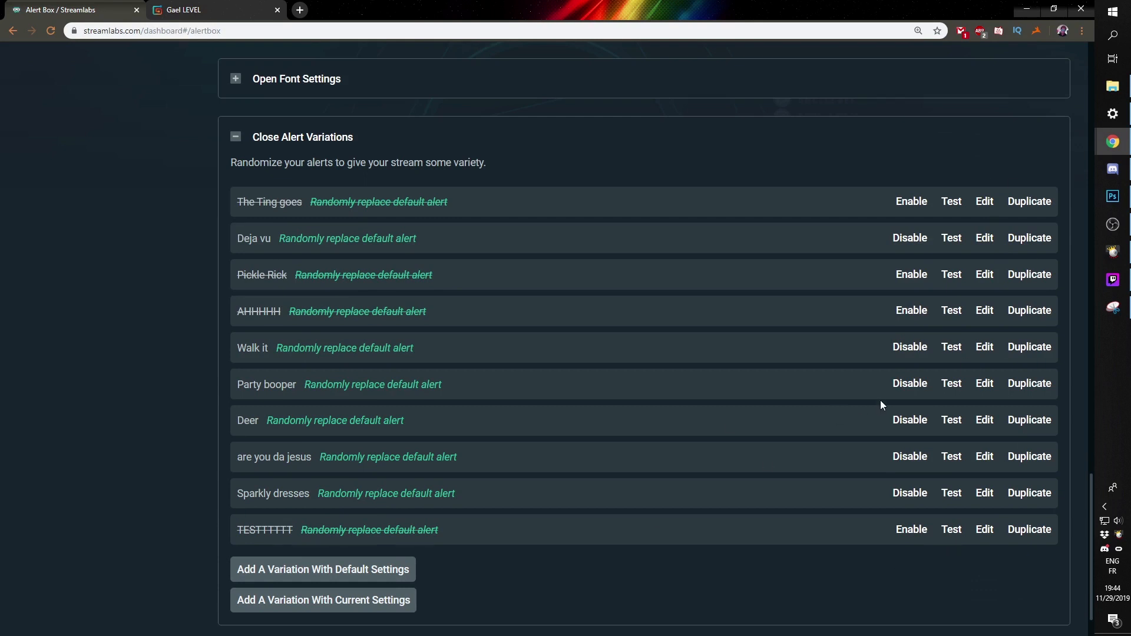
mouse_move(516, 502)
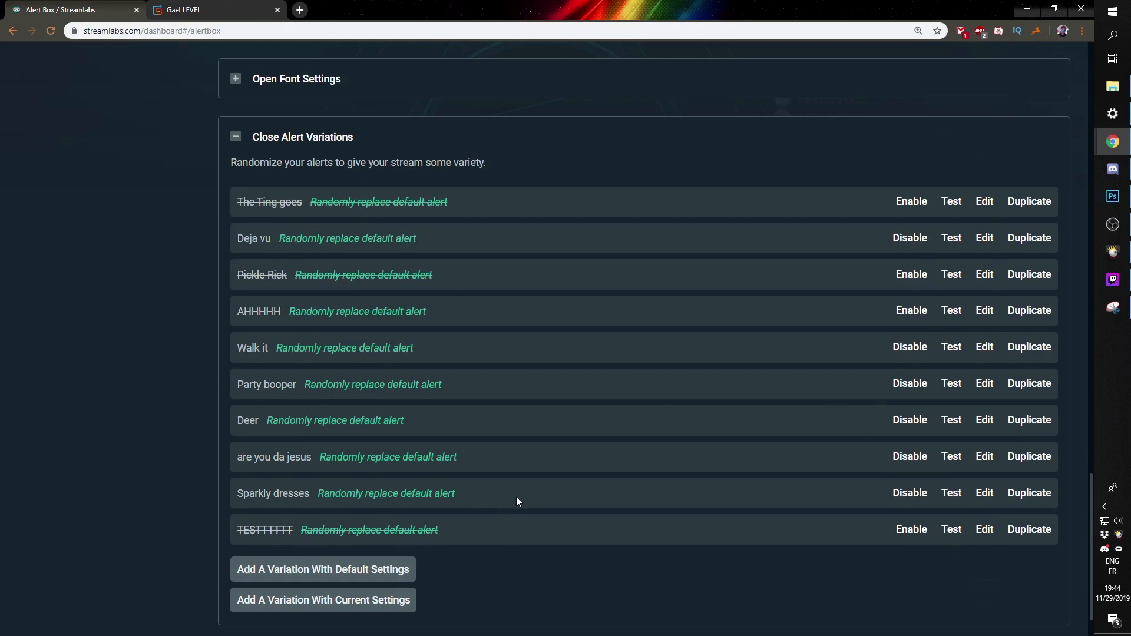
mouse_move(962, 493)
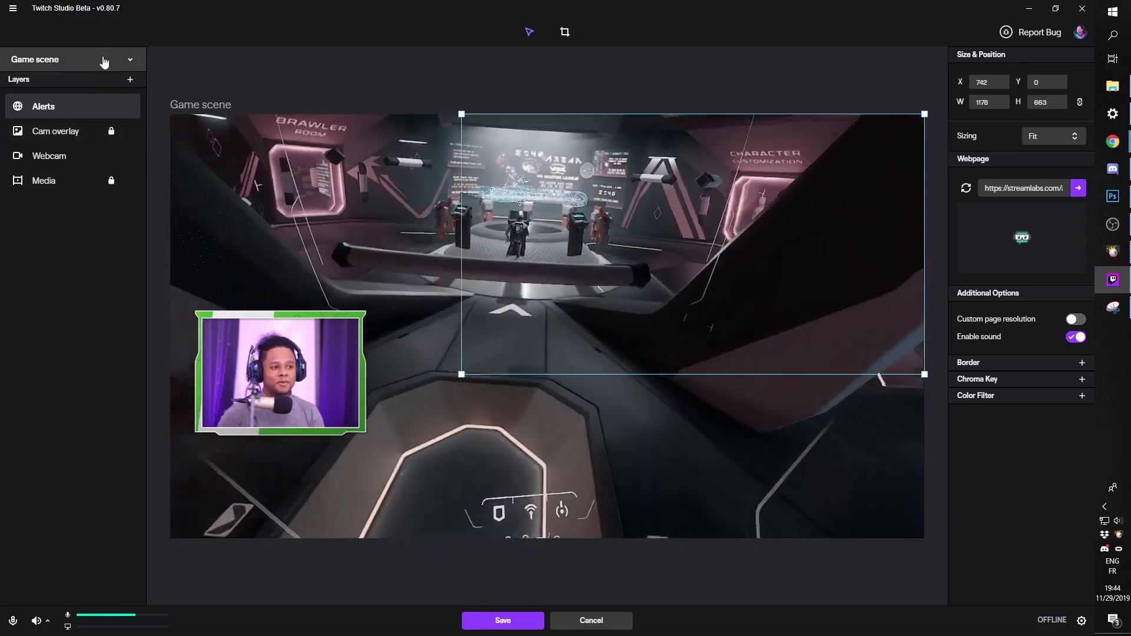
Switch to the Intermission layout and add an Embed Webpage layer, selecting its URL field.
click(105, 59)
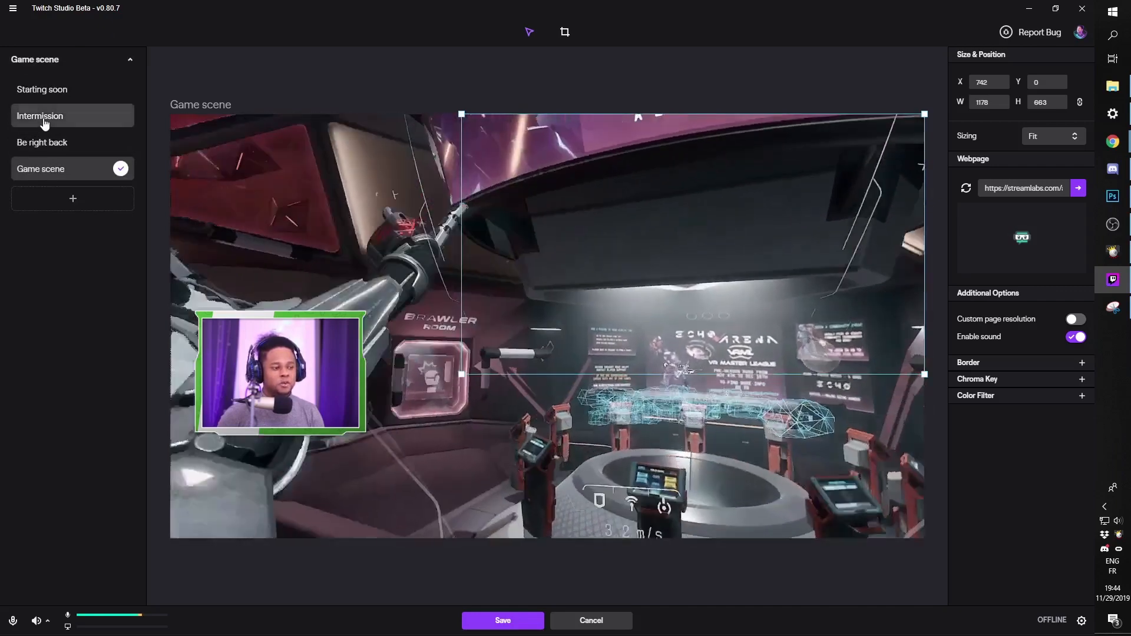
click(40, 115)
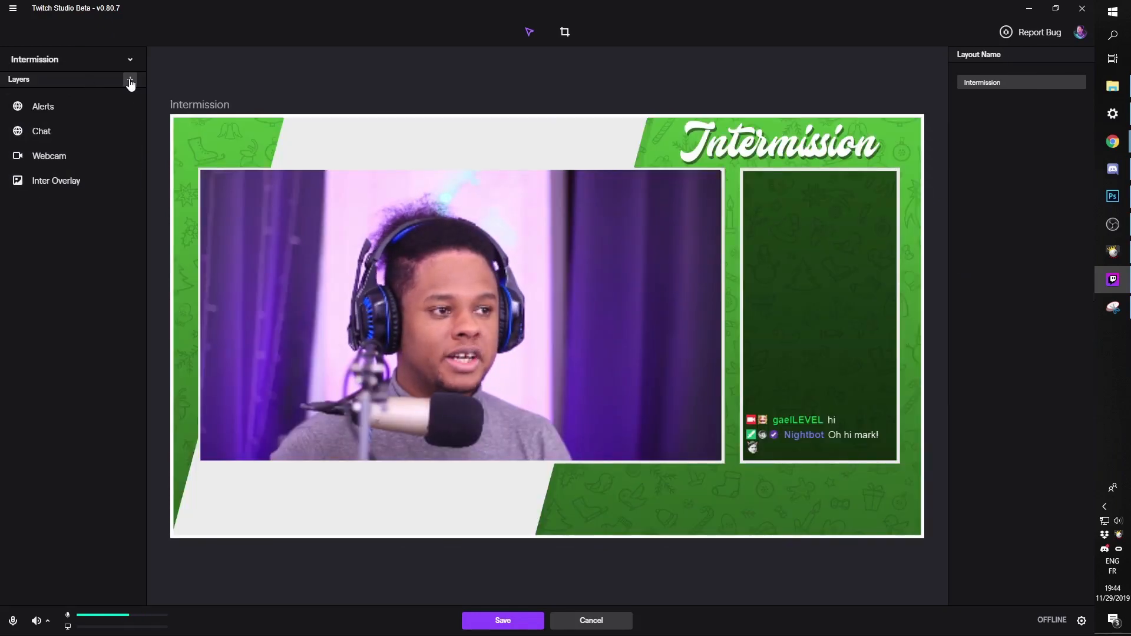
click(130, 79)
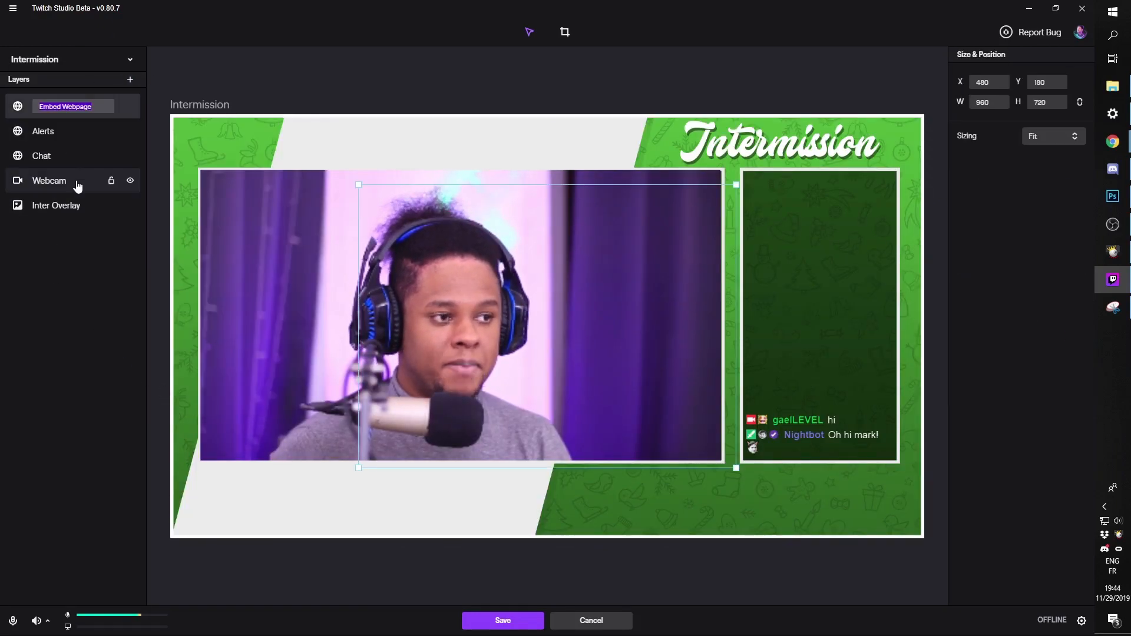
click(63, 106)
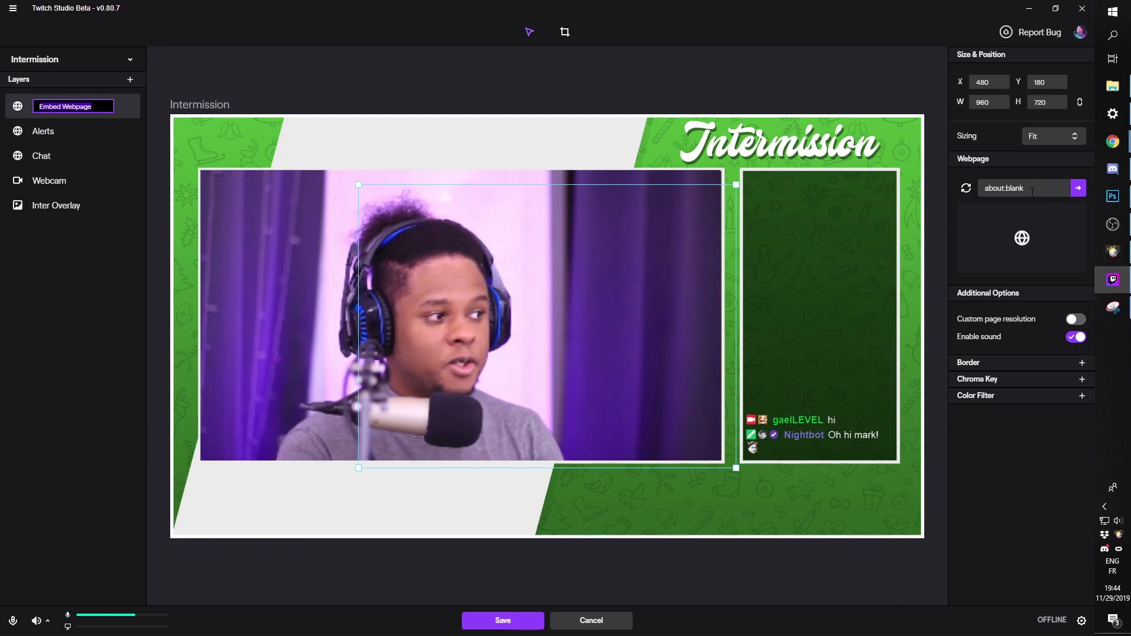